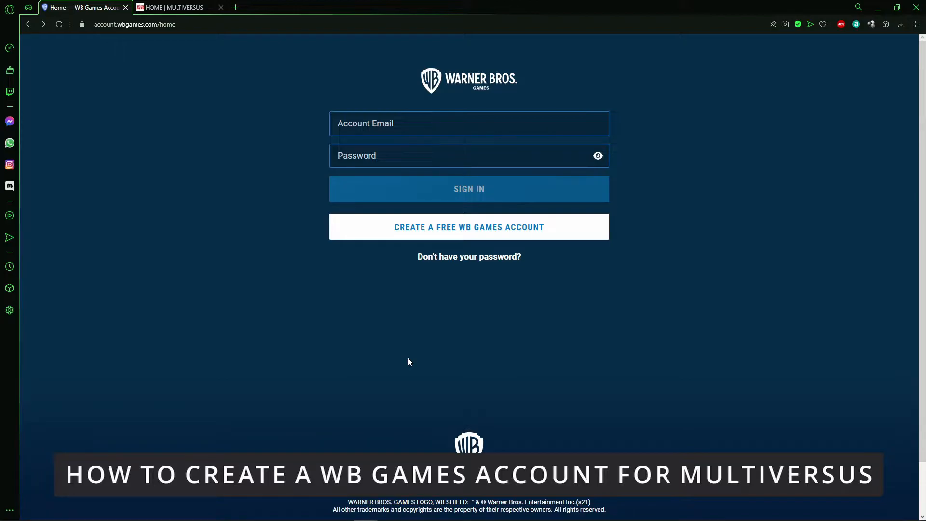
mouse_move(242, 151)
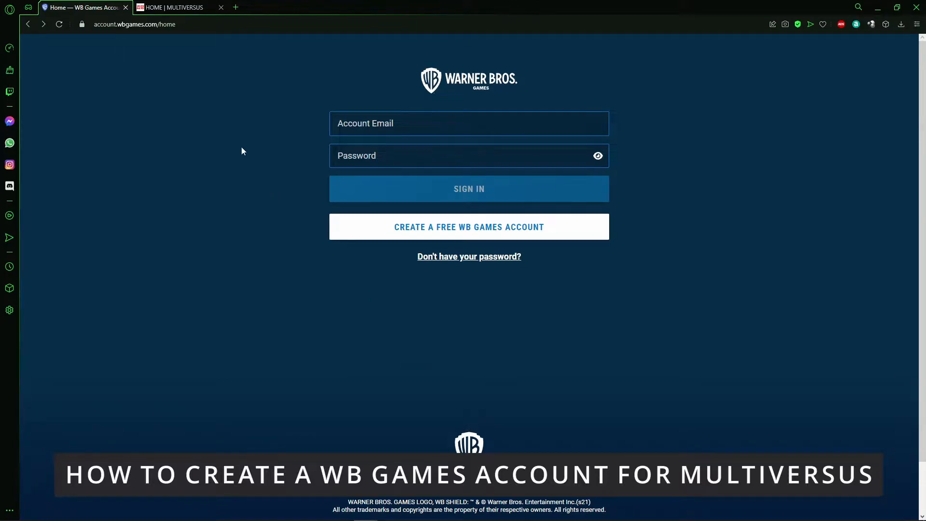
click(173, 8)
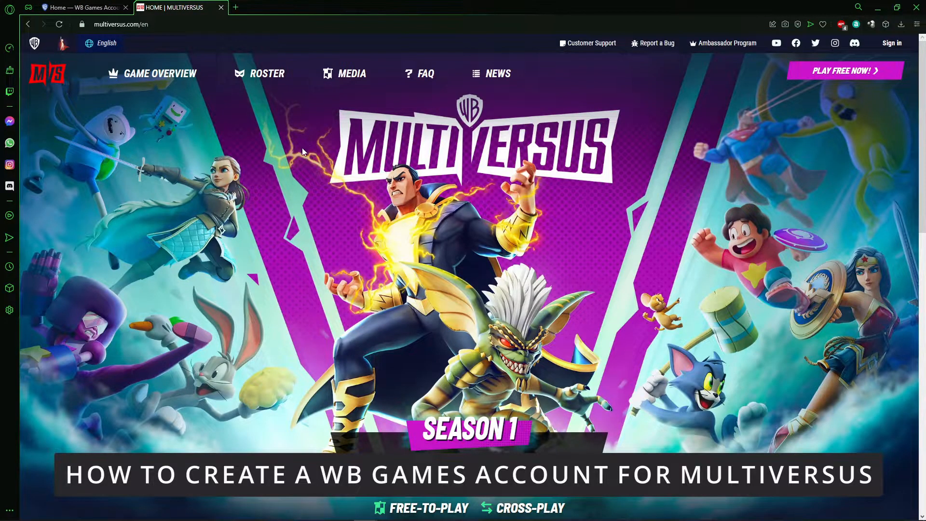
click(85, 8)
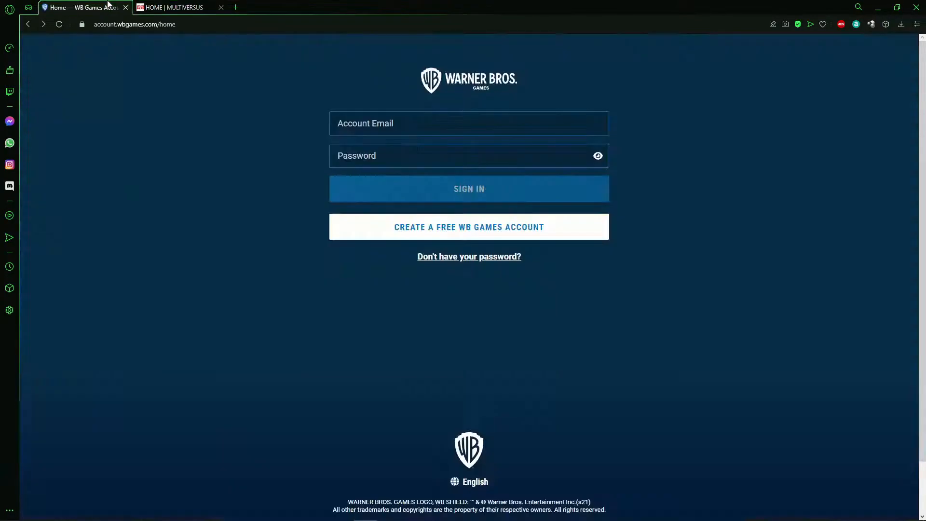
mouse_move(199, 185)
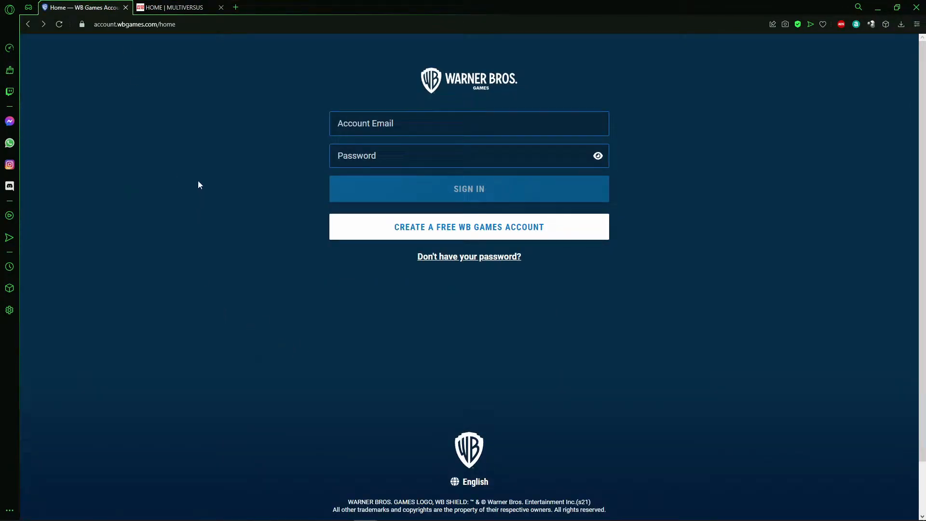
mouse_move(508, 37)
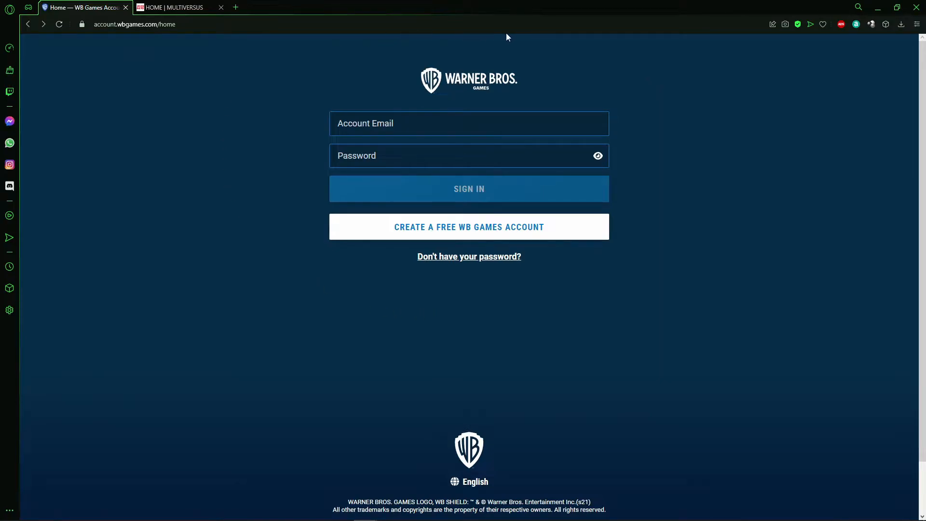
mouse_move(324, 361)
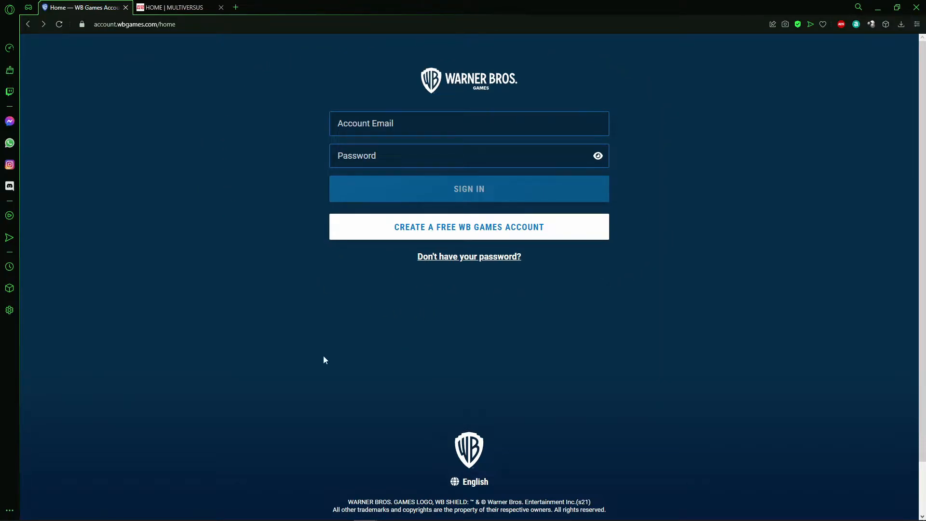
mouse_move(216, 67)
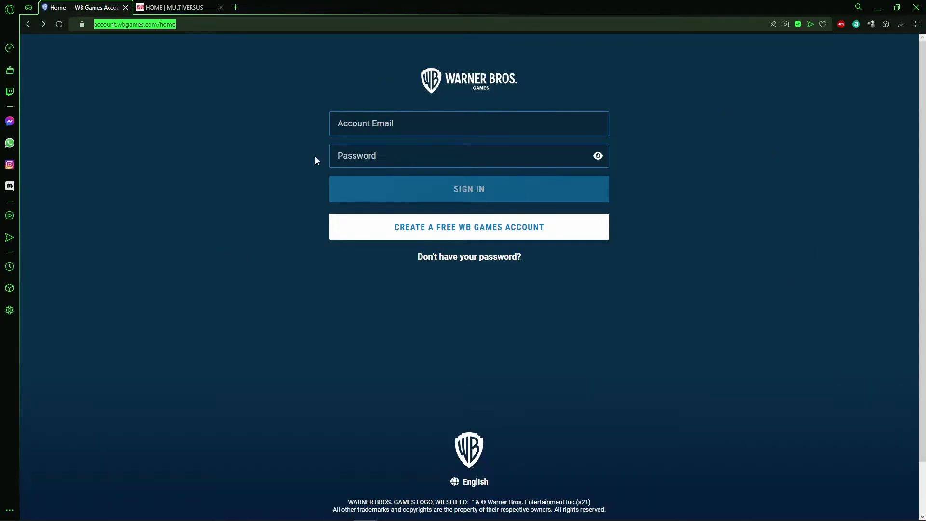
mouse_move(444, 232)
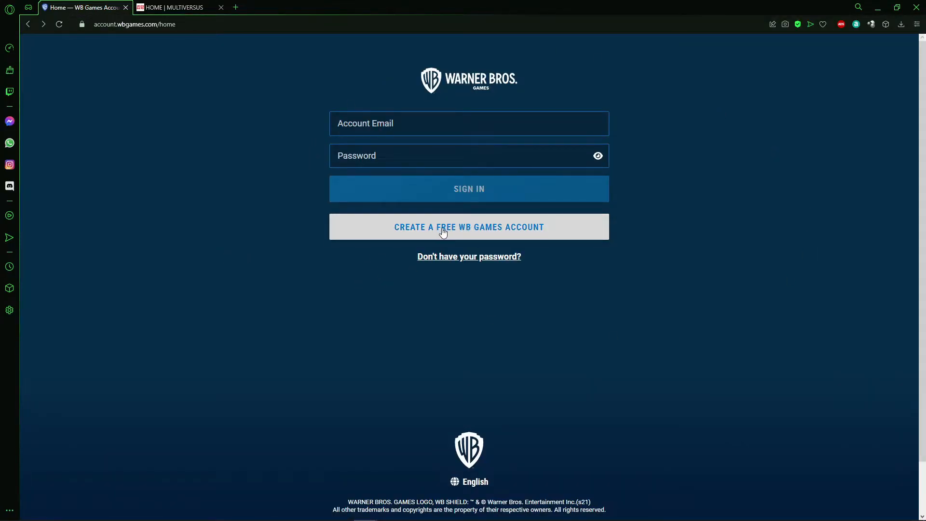
click(468, 226)
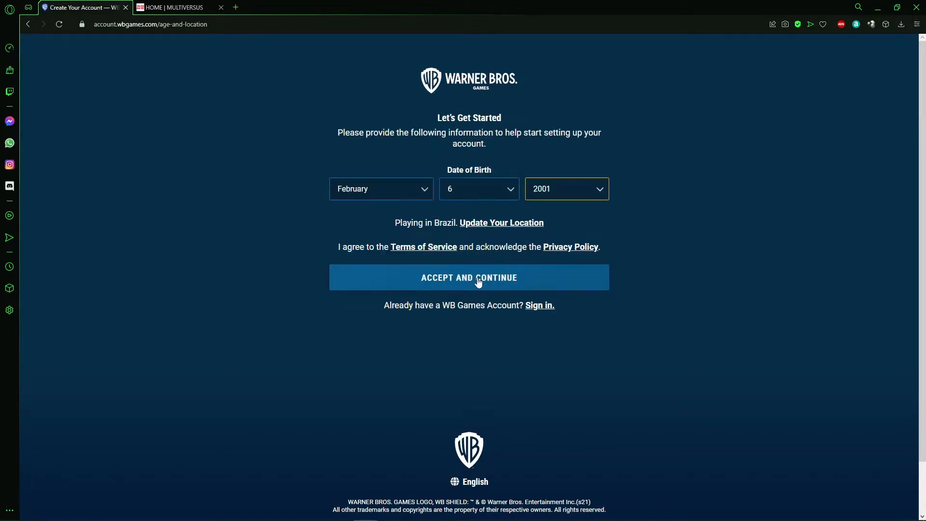
mouse_move(440, 286)
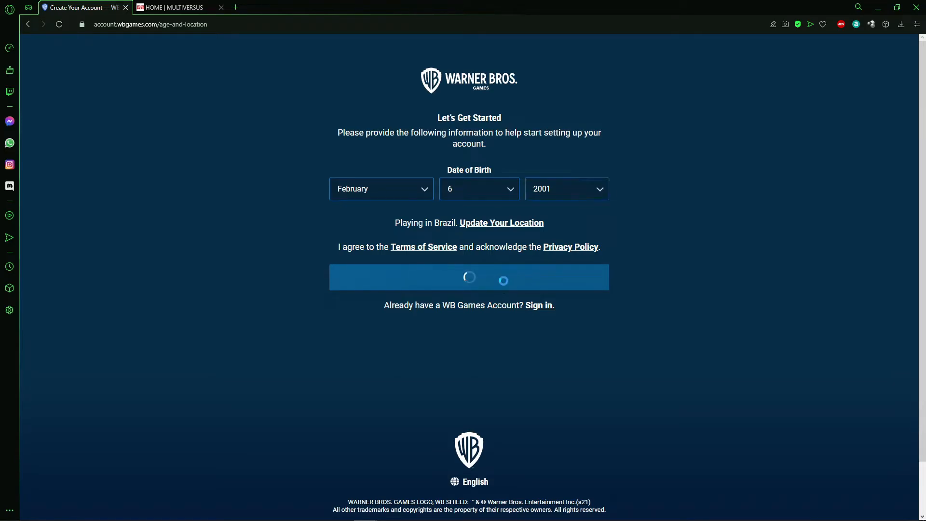
click(469, 276)
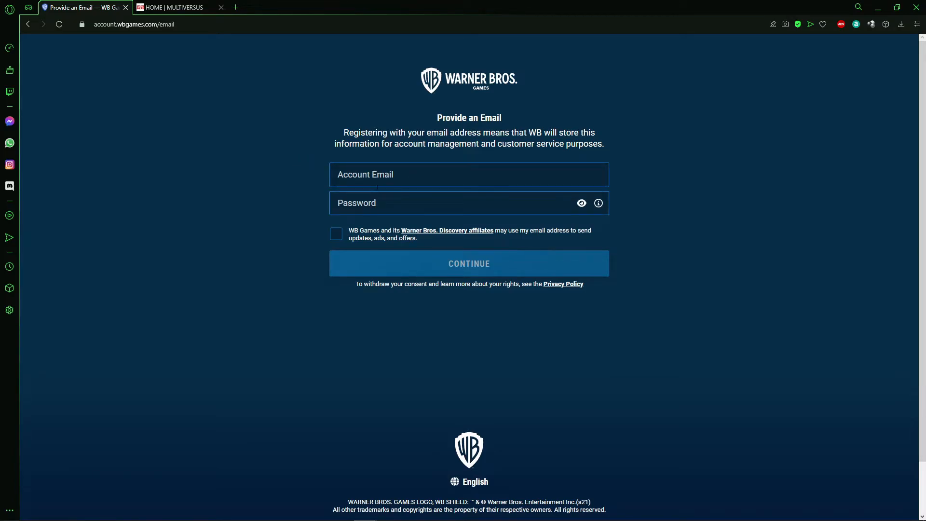
click(470, 263)
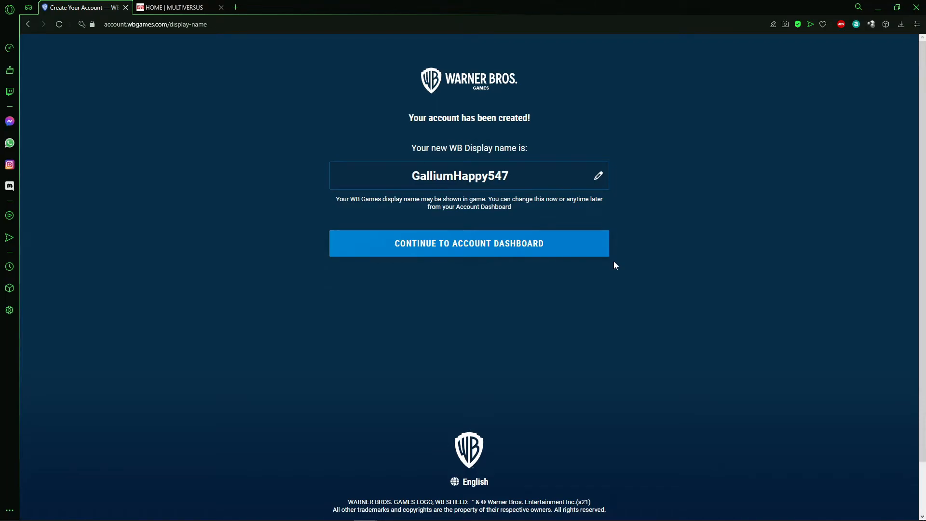
mouse_move(555, 179)
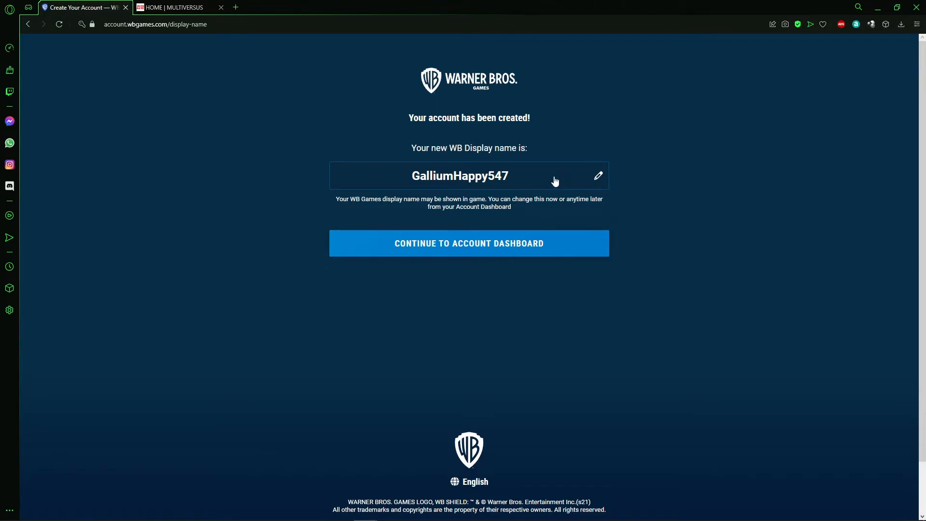
Edit the generated display name and save it via Update & Continue to reach the dashboard
click(598, 175)
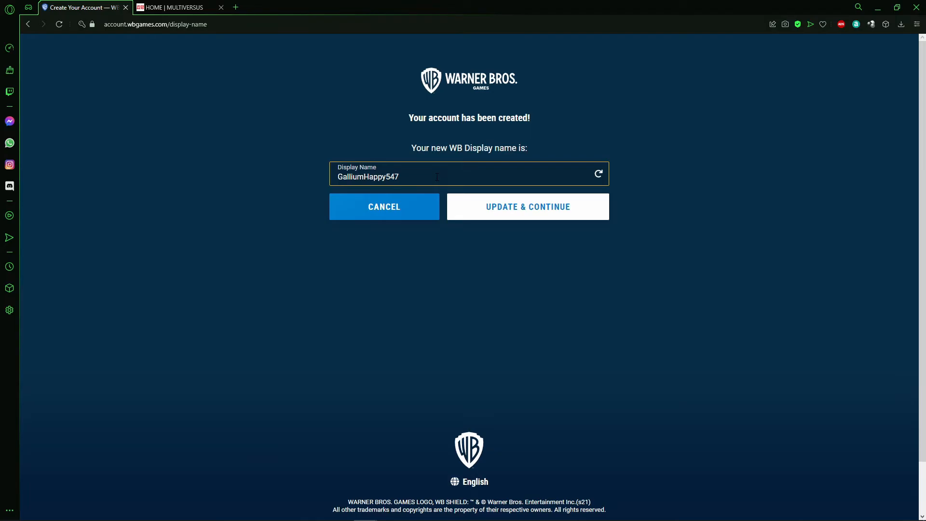
click(529, 206)
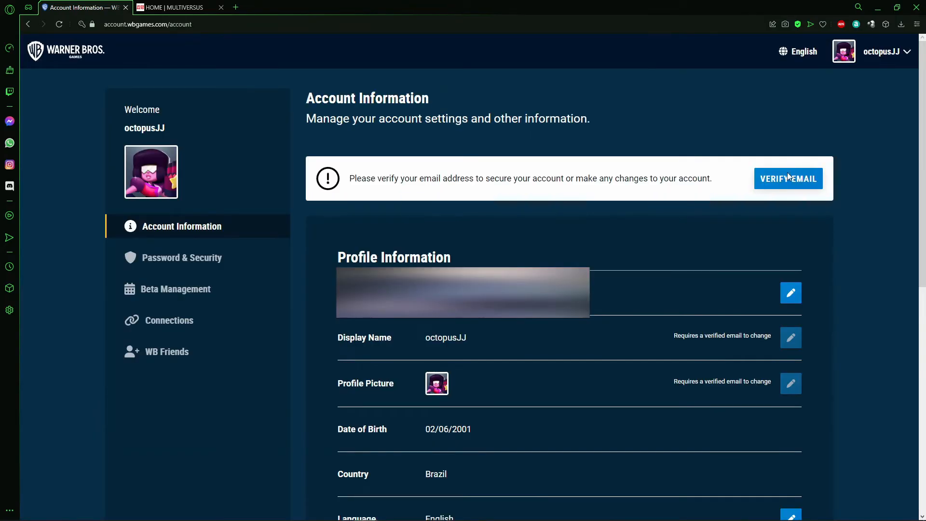